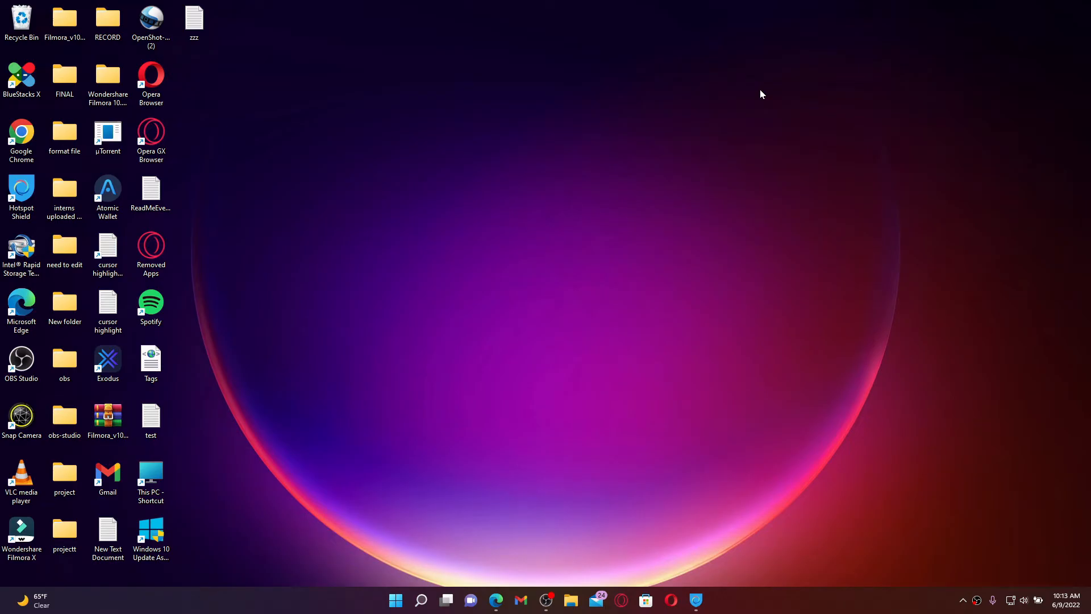
mouse_move(539, 231)
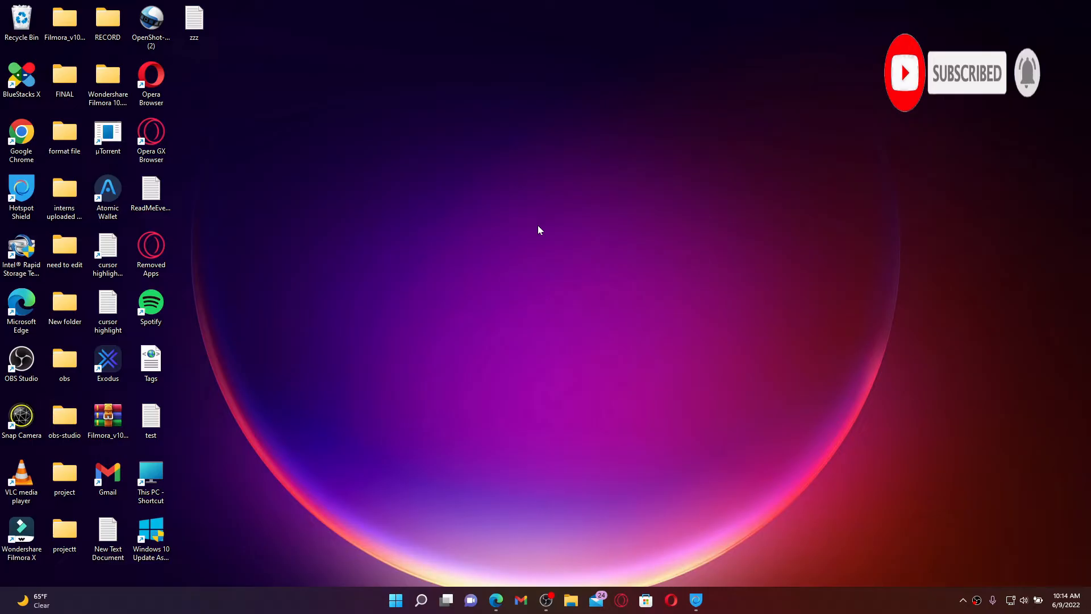
mouse_move(523, 428)
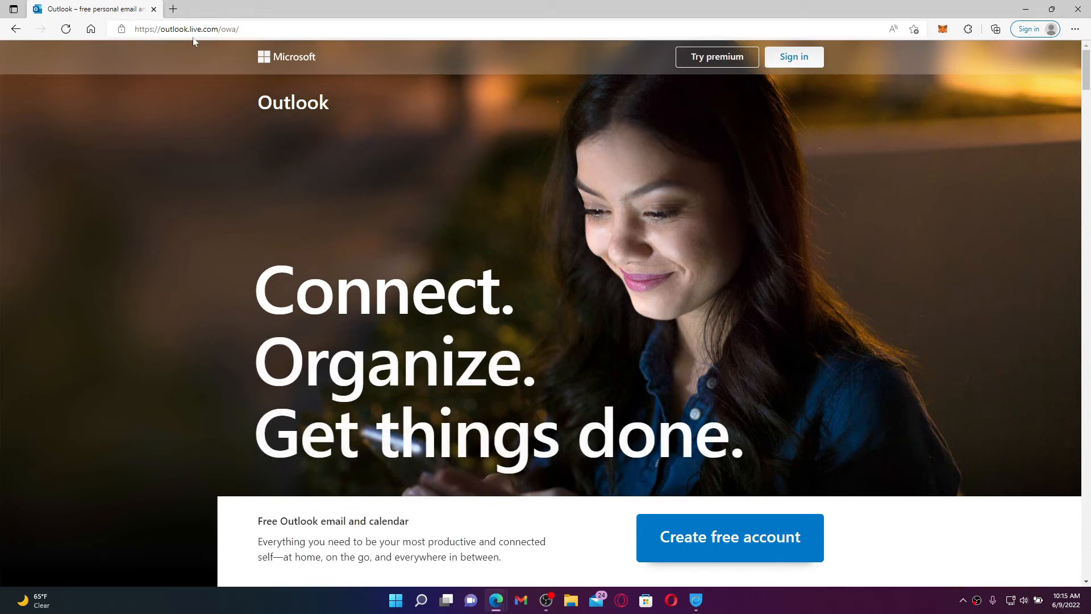
mouse_move(348, 108)
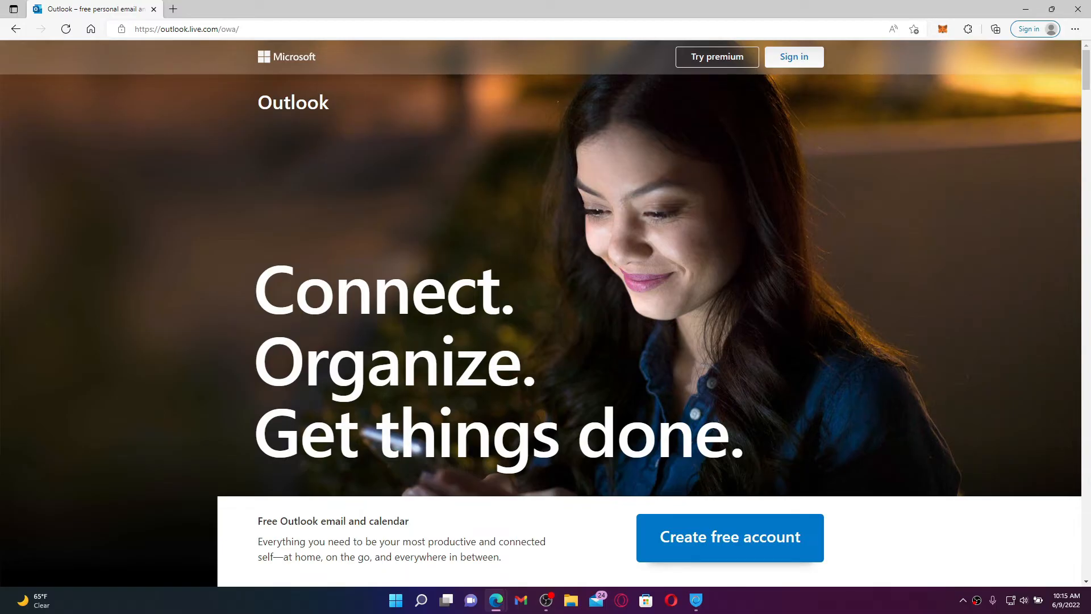
mouse_move(845, 108)
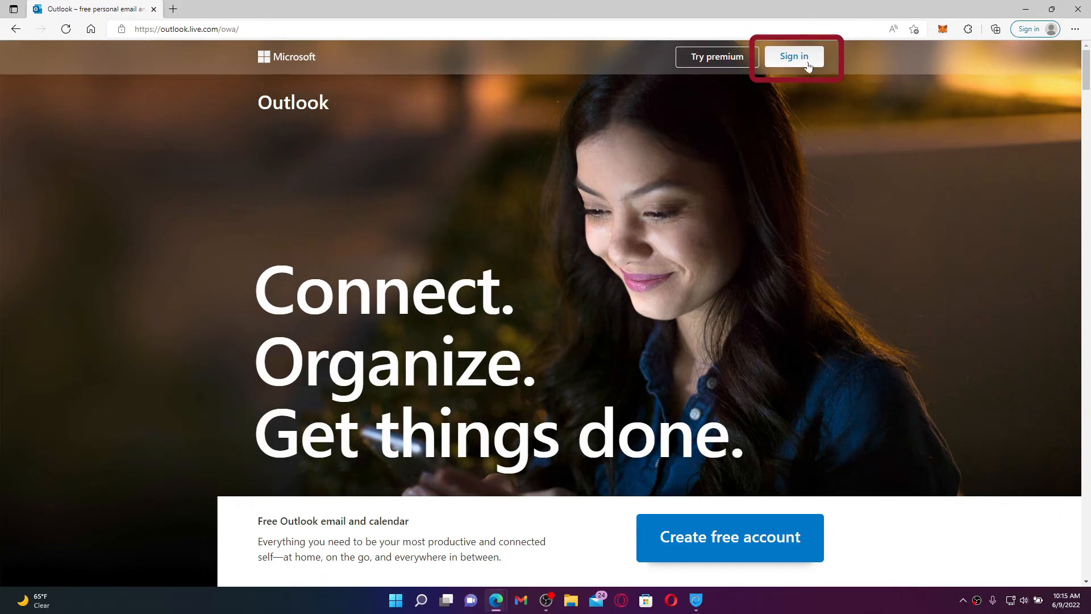
Step: Start sign-in and submit the account address 'vij' to reach the password step
click(794, 57)
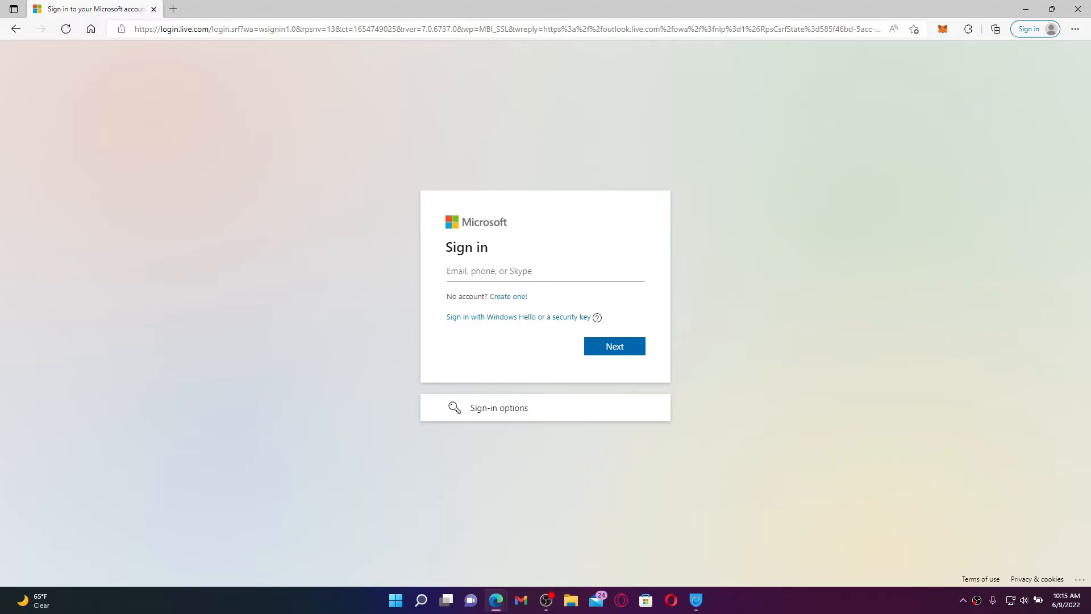
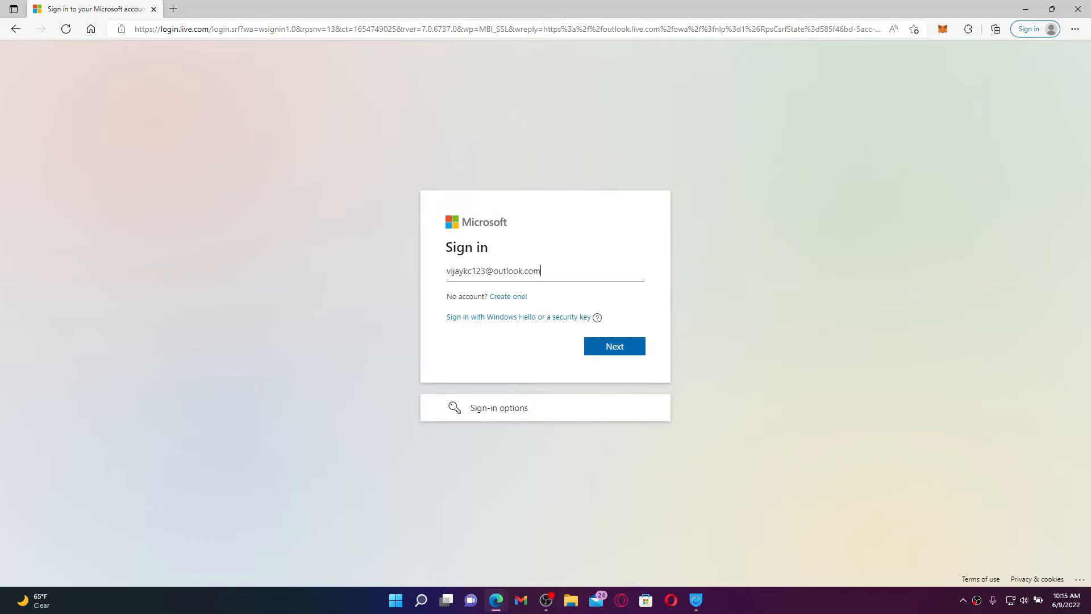
click(613, 345)
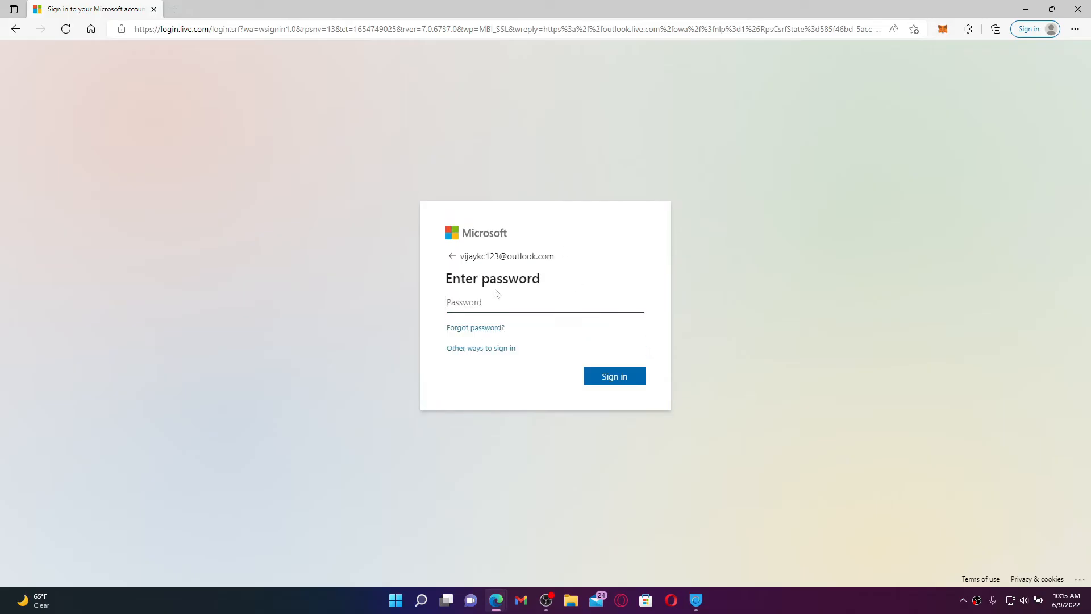
mouse_move(497, 294)
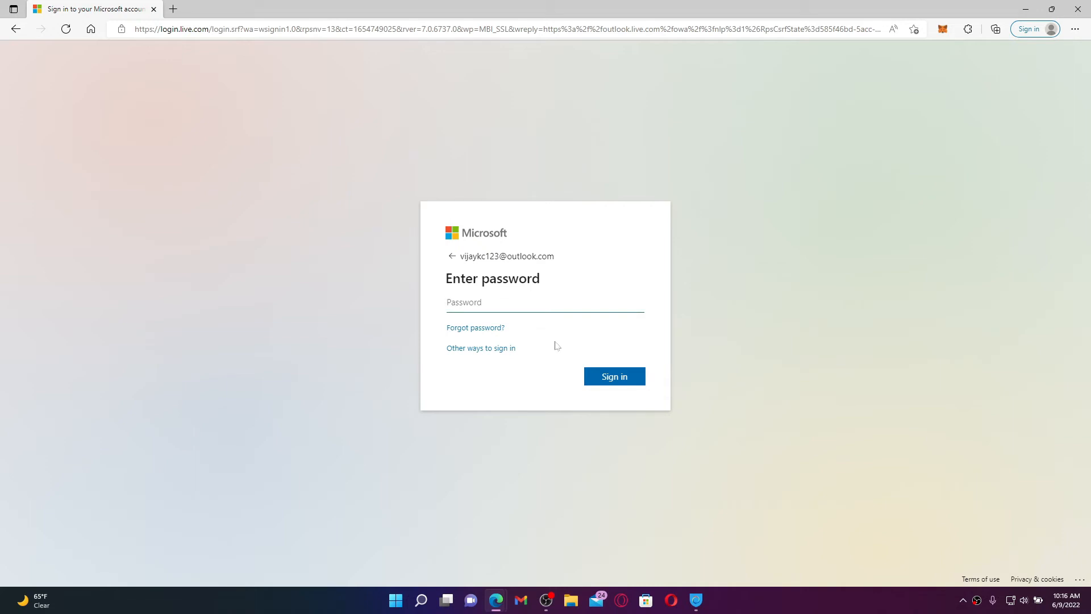
mouse_move(475, 328)
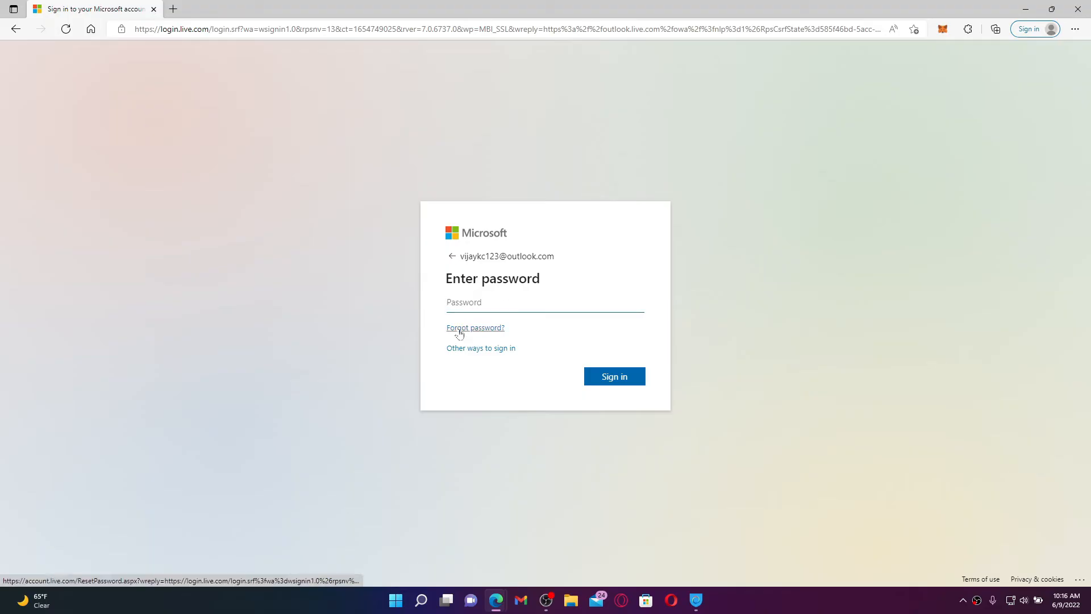
mouse_move(487, 334)
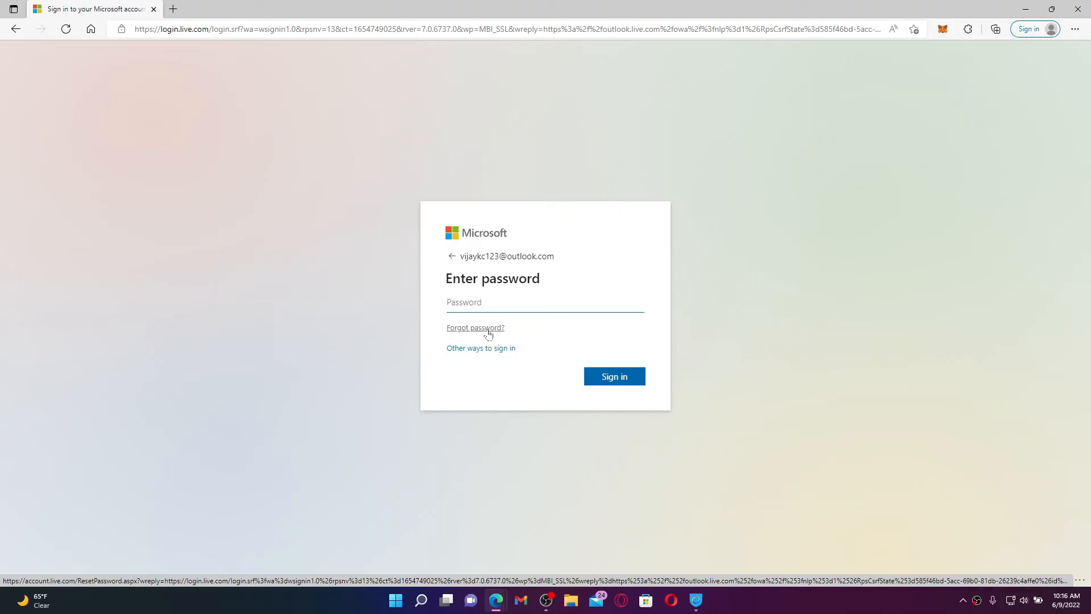
Step: Enter the account password and complete sign-in so the inbox appears
text(password)
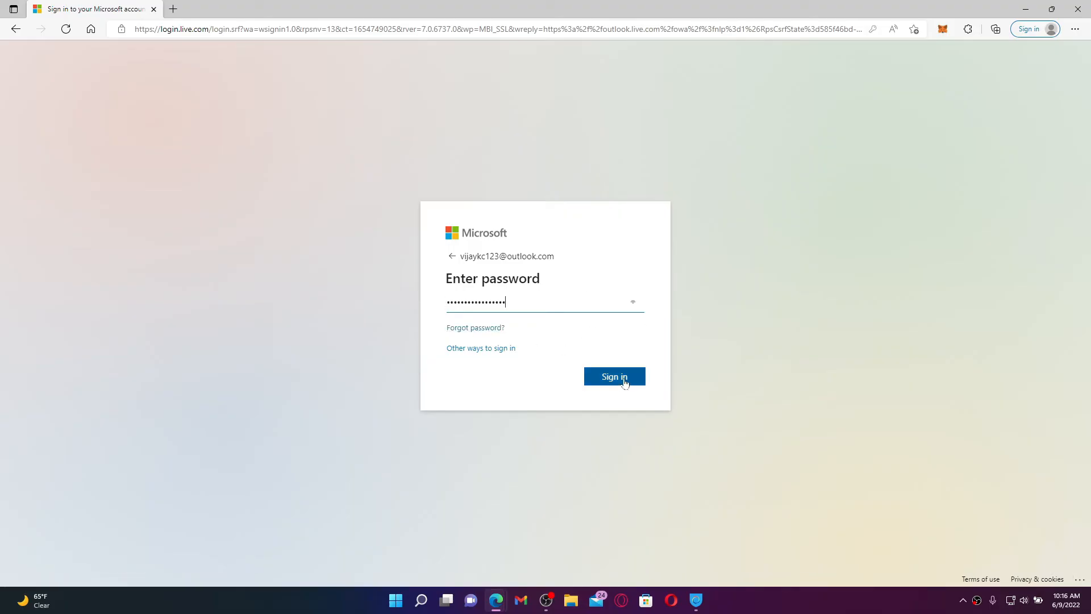
click(614, 376)
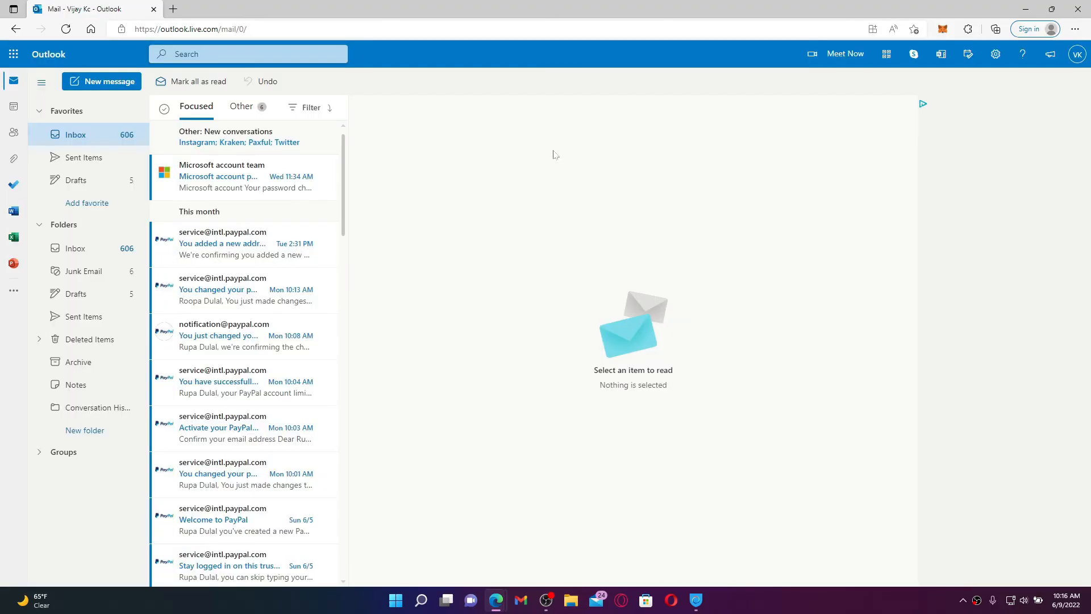